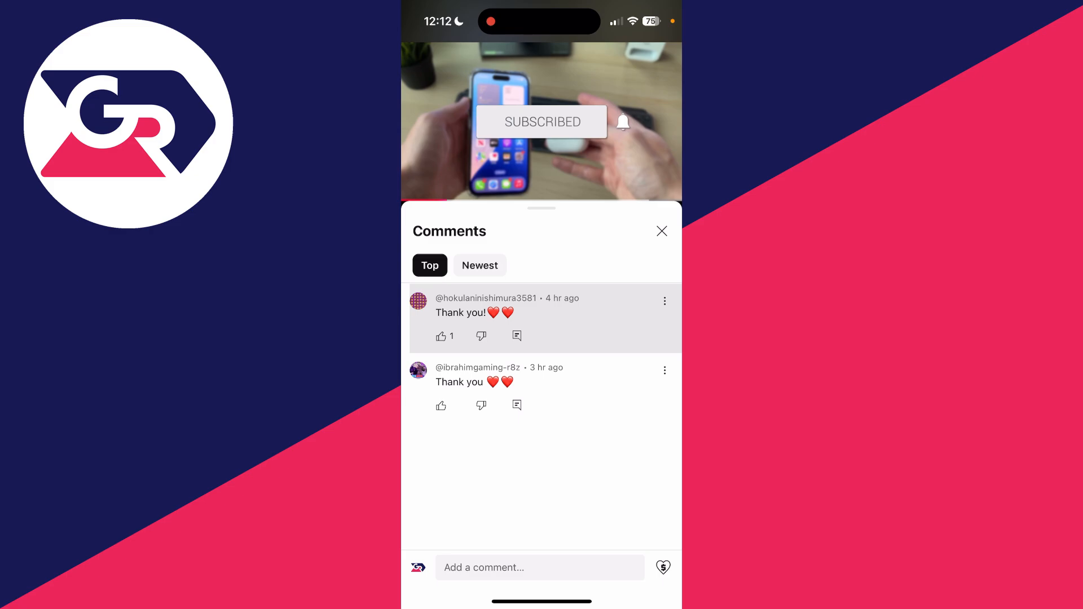
- Close the Comments sheet on the AirPods 4 reset video
{"action": "left_click", "coordinate": [664, 301]}
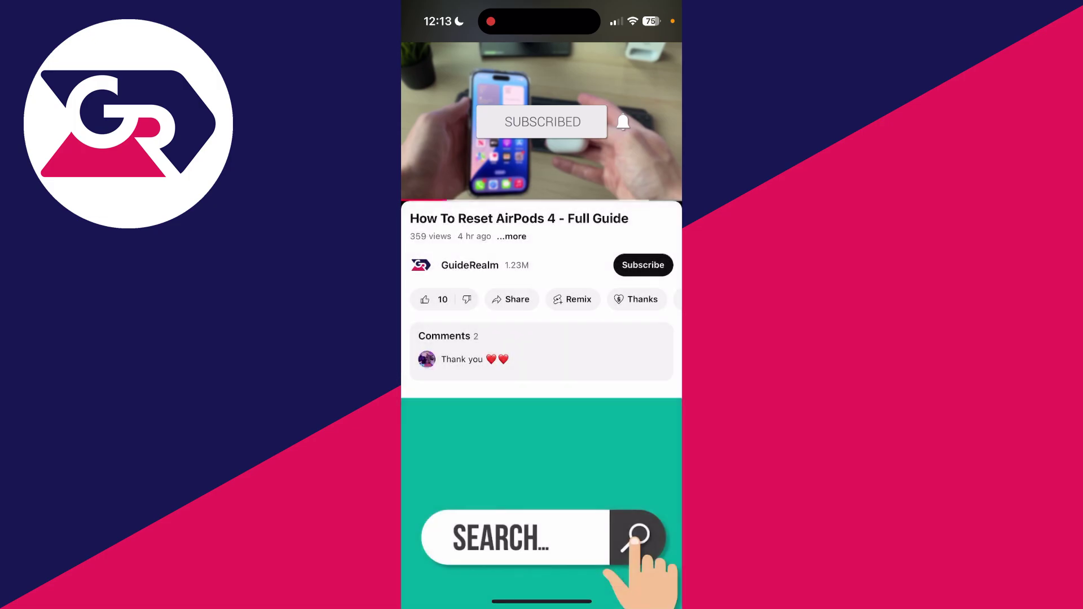
- Copy the AirPods reset video's share link and switch to Safari
{"action": "left_click", "coordinate": [511, 299]}
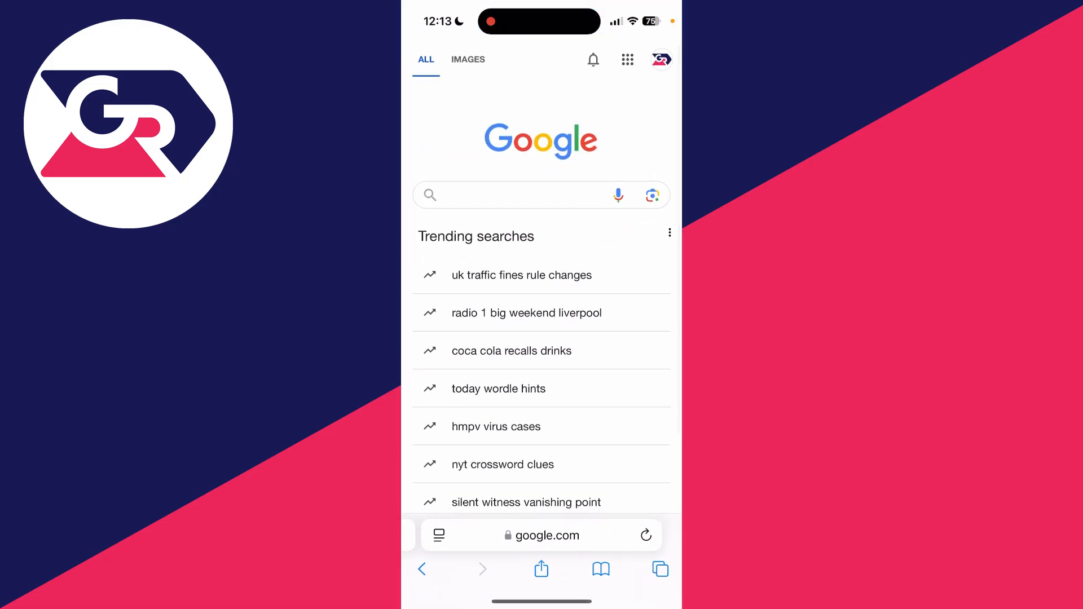
{"action": "left_click", "coordinate": [546, 535]}
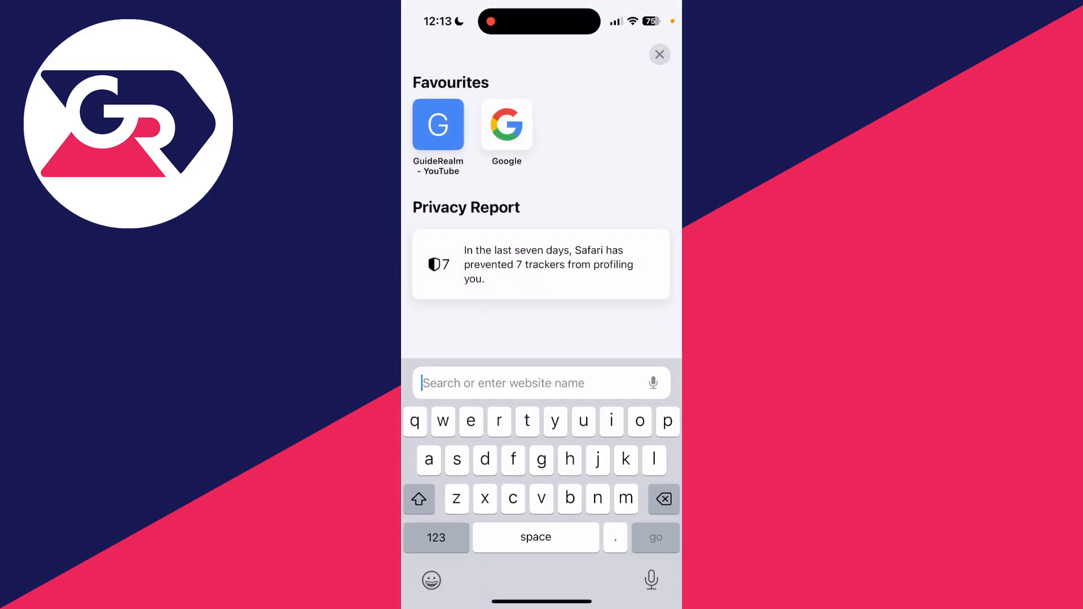
{"action": "type", "text": "https://youtu.be/e8m_dkJemGc?si=9Eg9MAEiv6iRyfFb"}
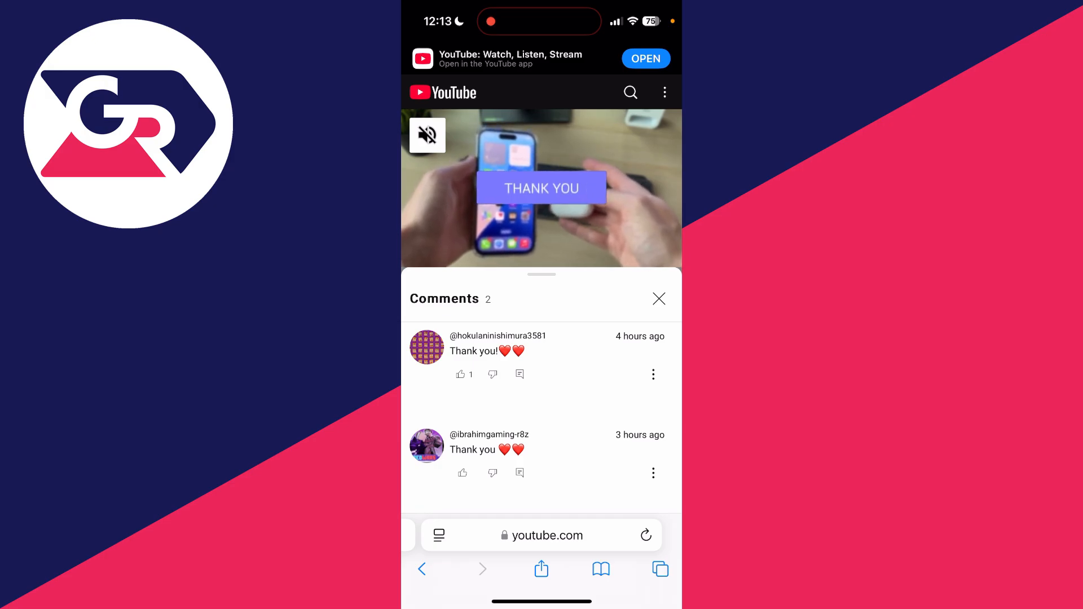
- Select the top comment's text "Thank you!" on the mobile YouTube page
{"action": "double_click", "coordinate": [478, 351]}
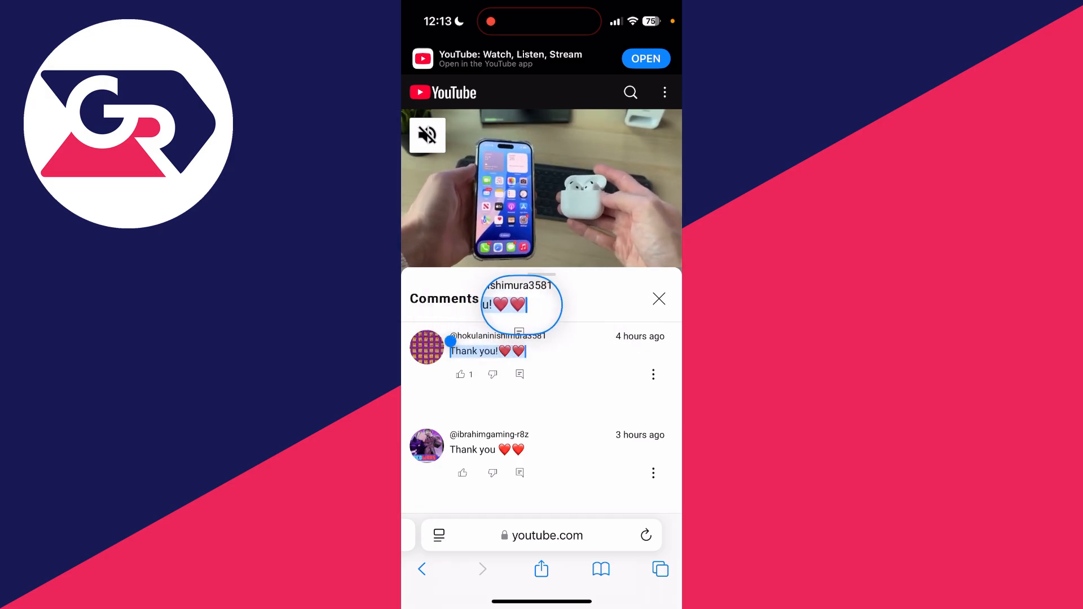